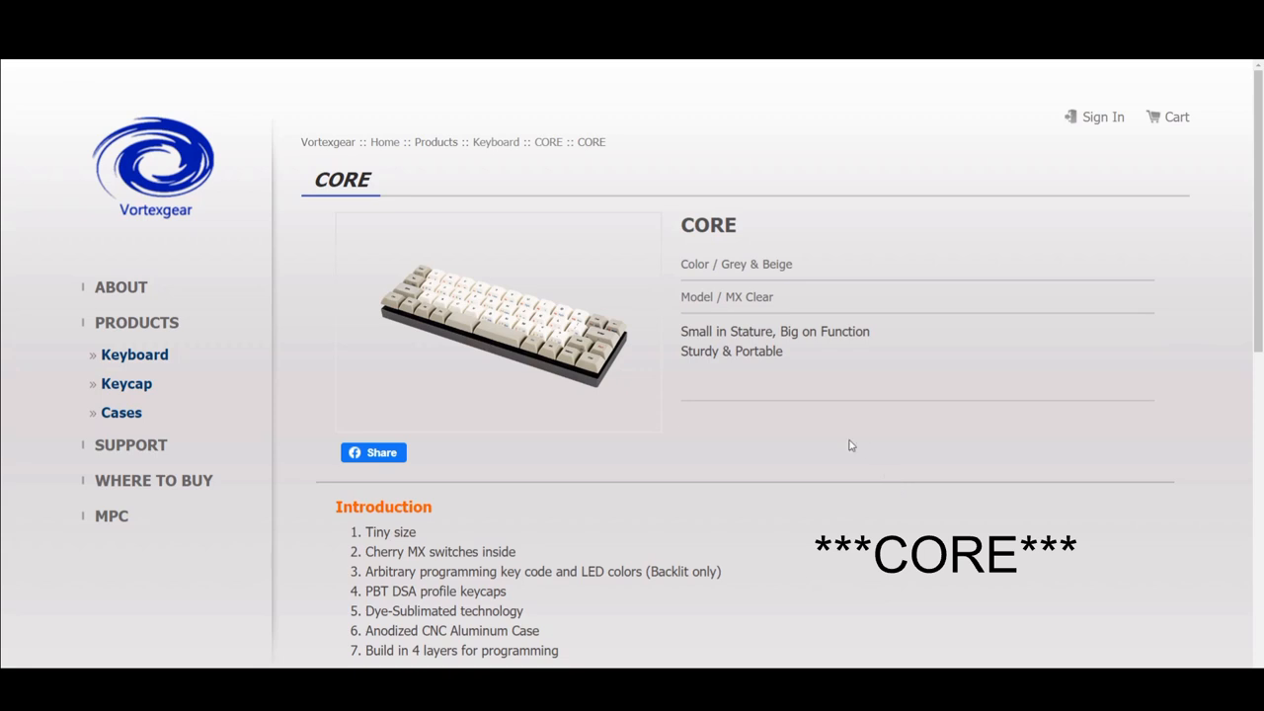
{"action": "scroll", "scroll_direction": "down", "scroll_amount": 3}
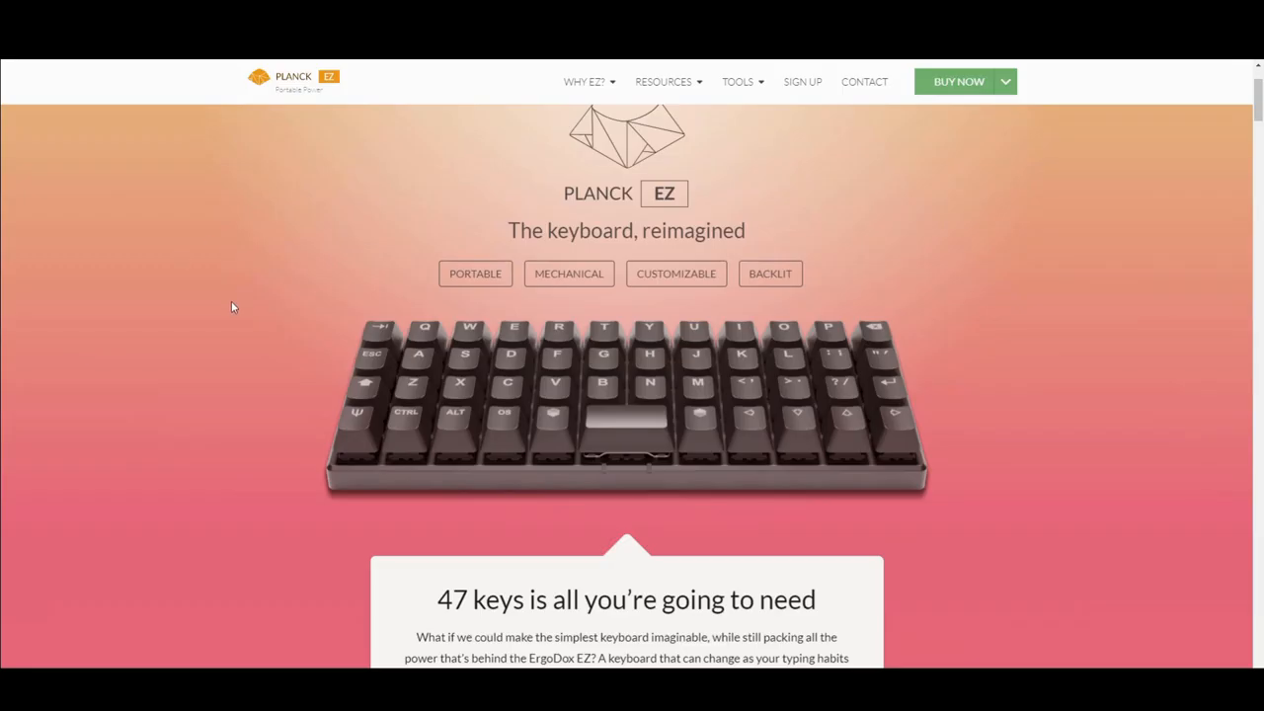
{"action": "scroll", "scroll_direction": "down", "scroll_amount": 3}
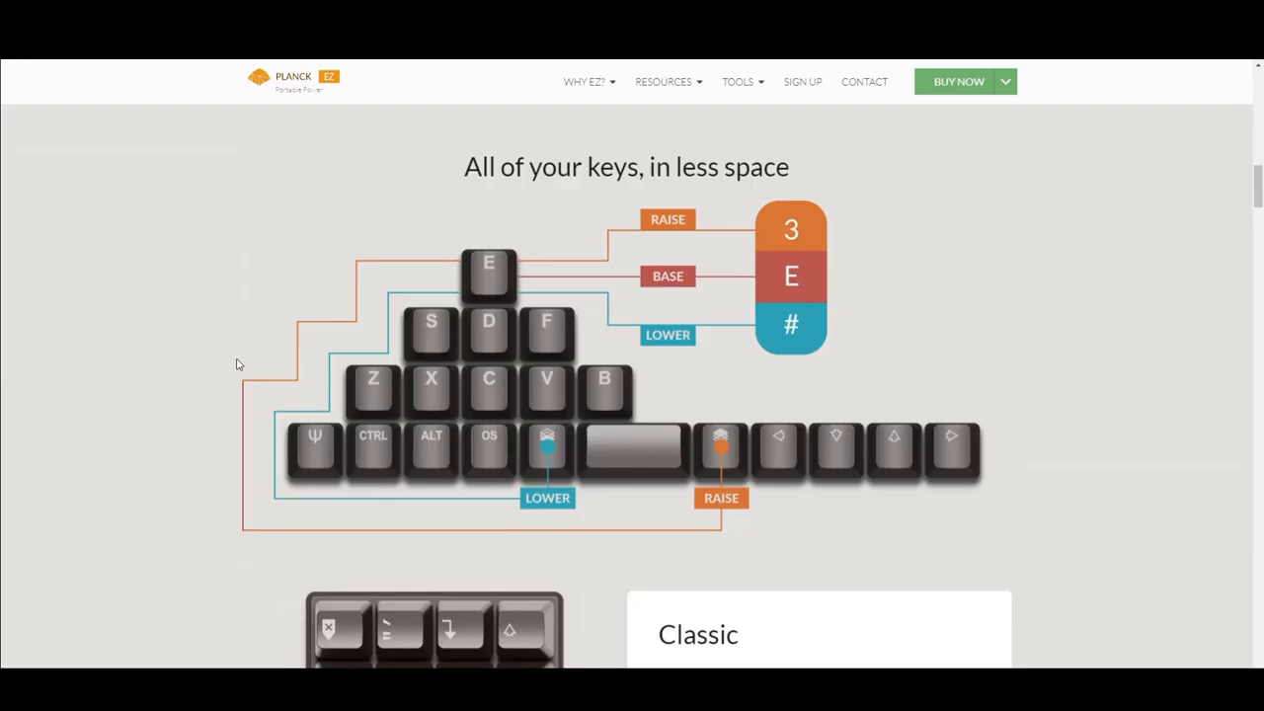
{"action": "scroll", "scroll_direction": "down", "scroll_amount": 3}
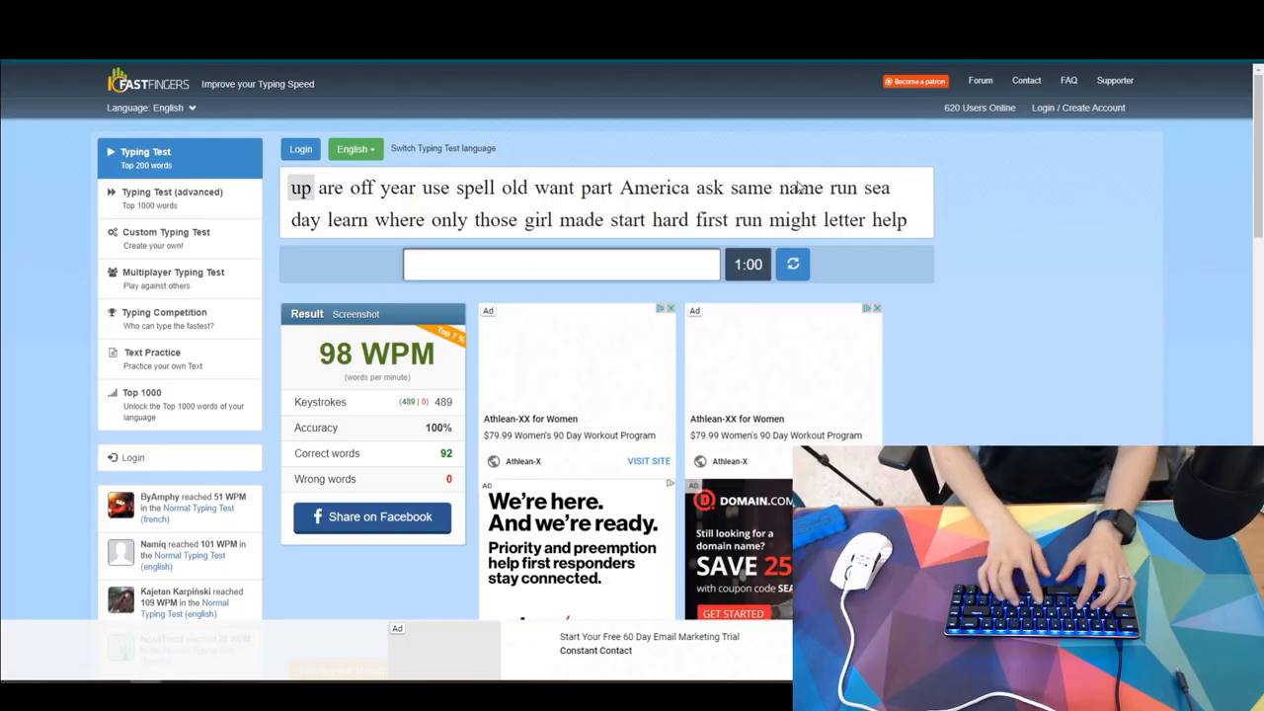
{"action": "type", "text": "are"}
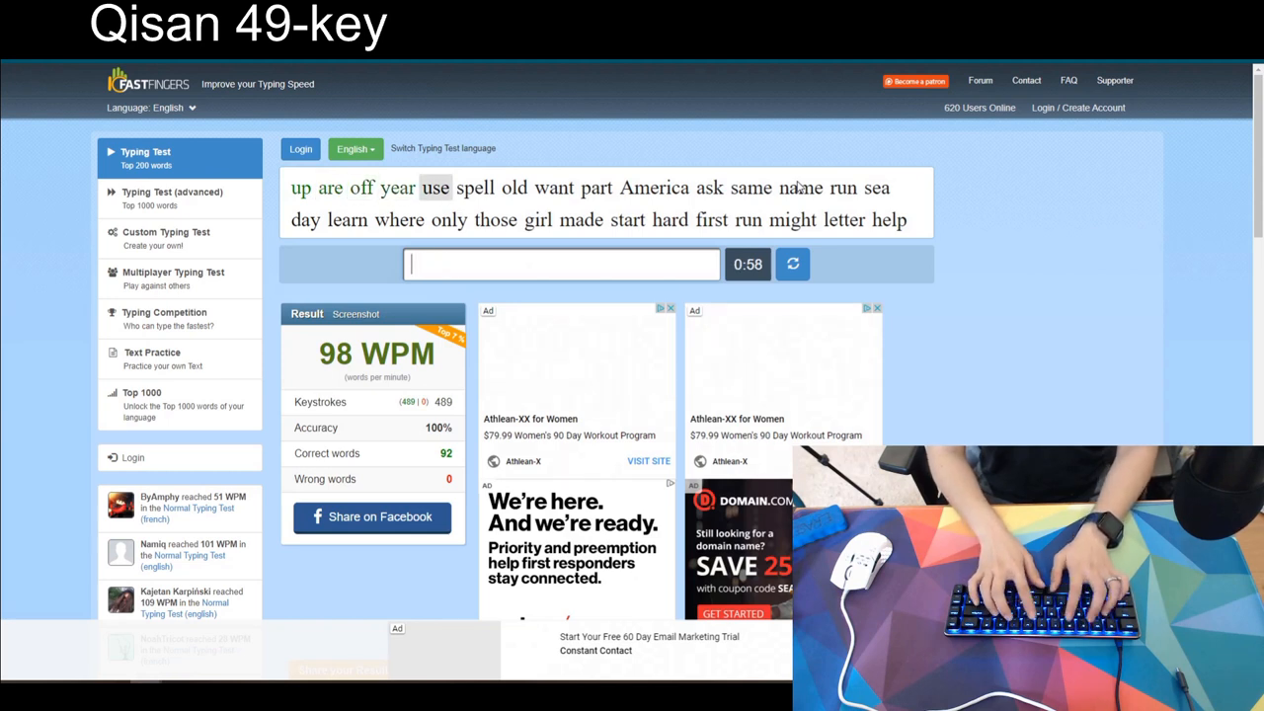
{"action": "type", "text": "wa"}
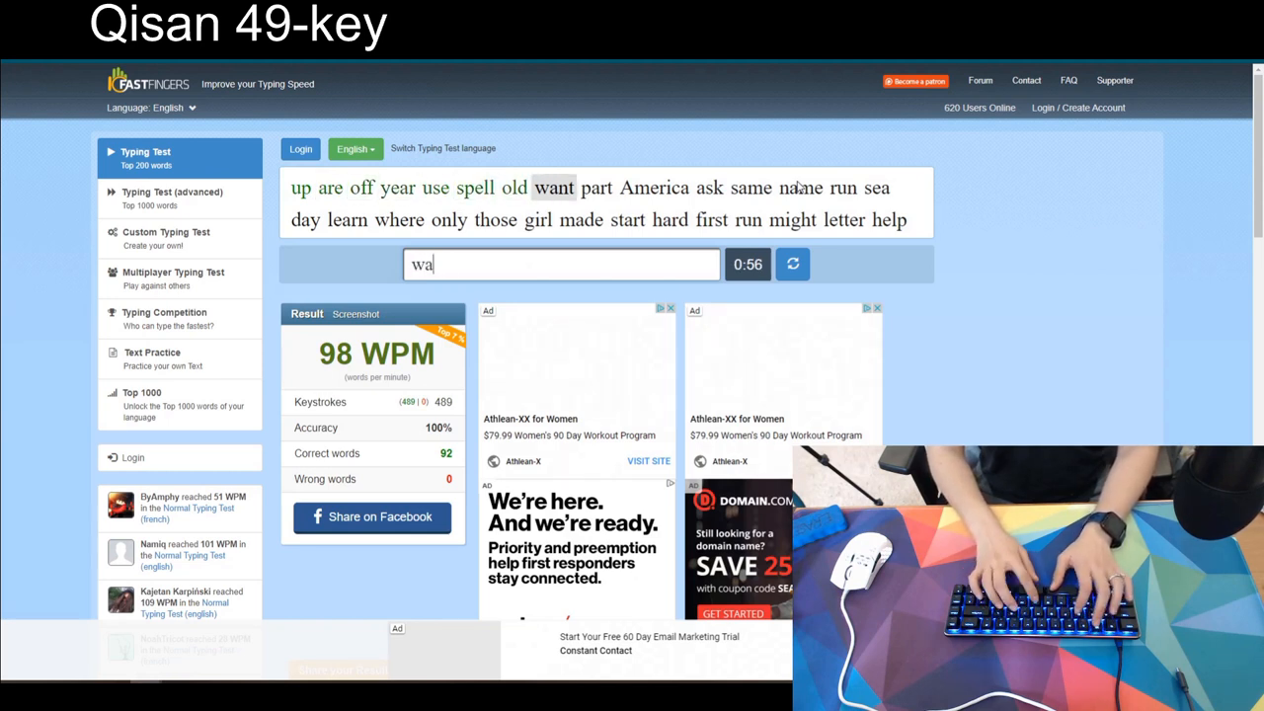